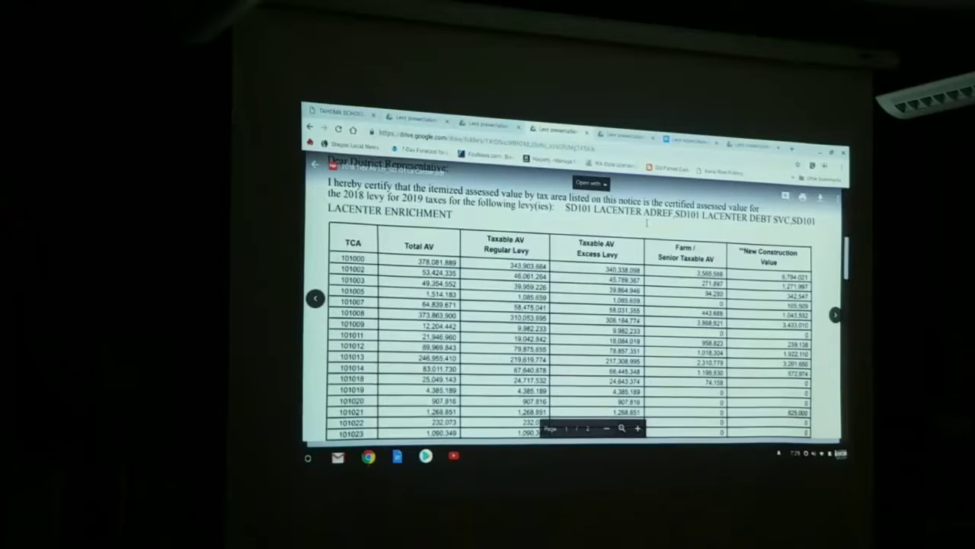
scroll("down", 3)
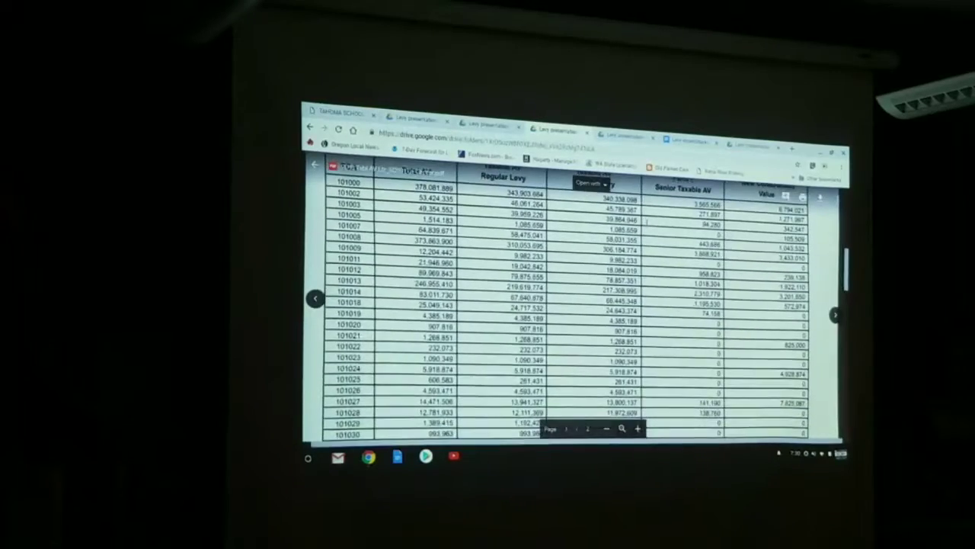
scroll("down", 3)
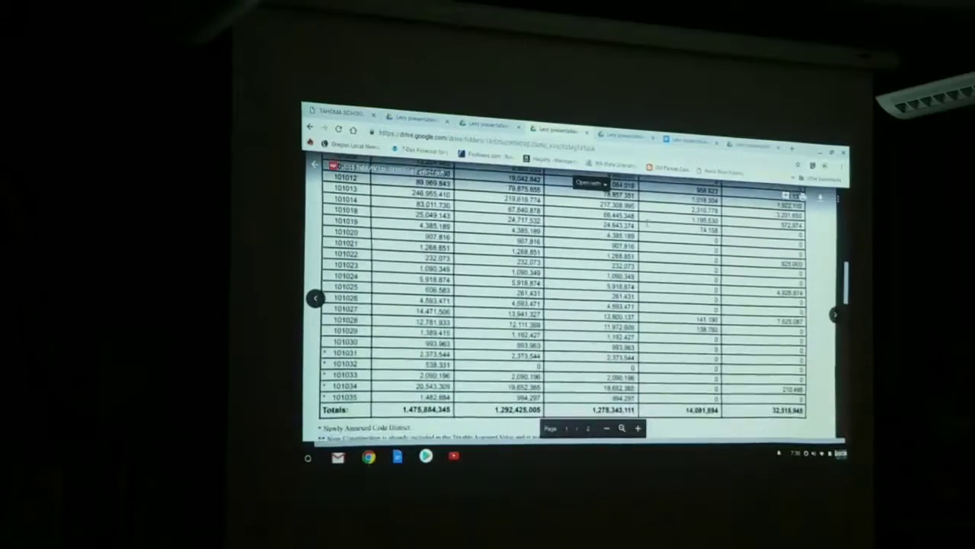
scroll("down", 3)
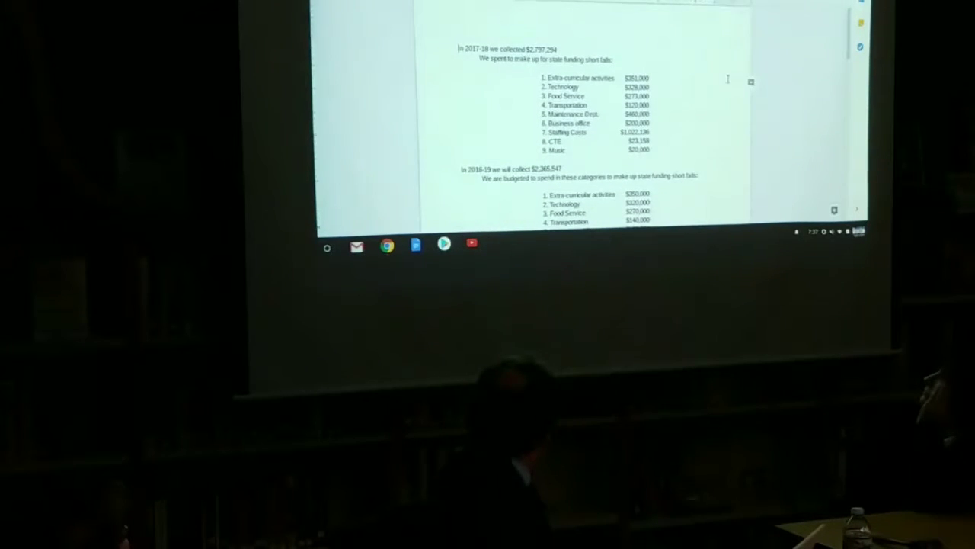
scroll("down", 3)
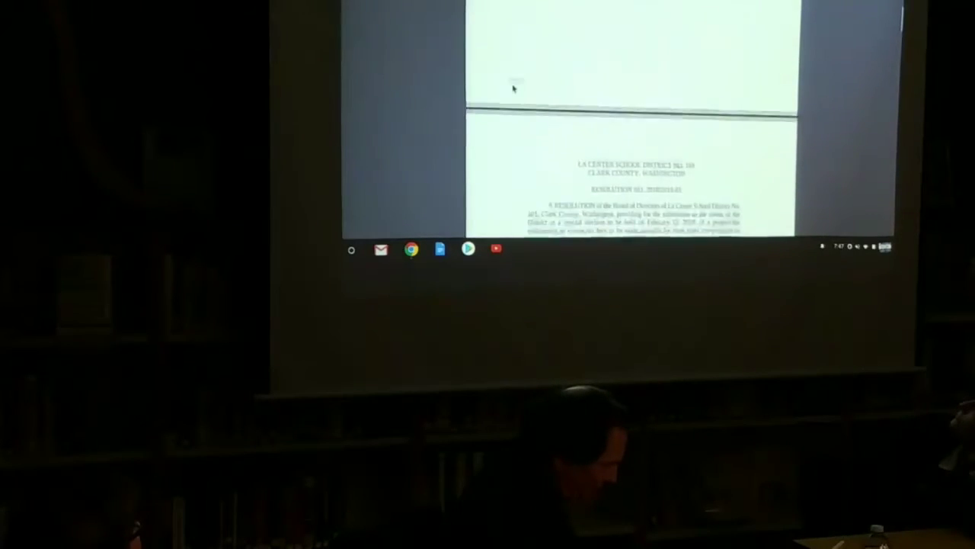
scroll("down", 3)
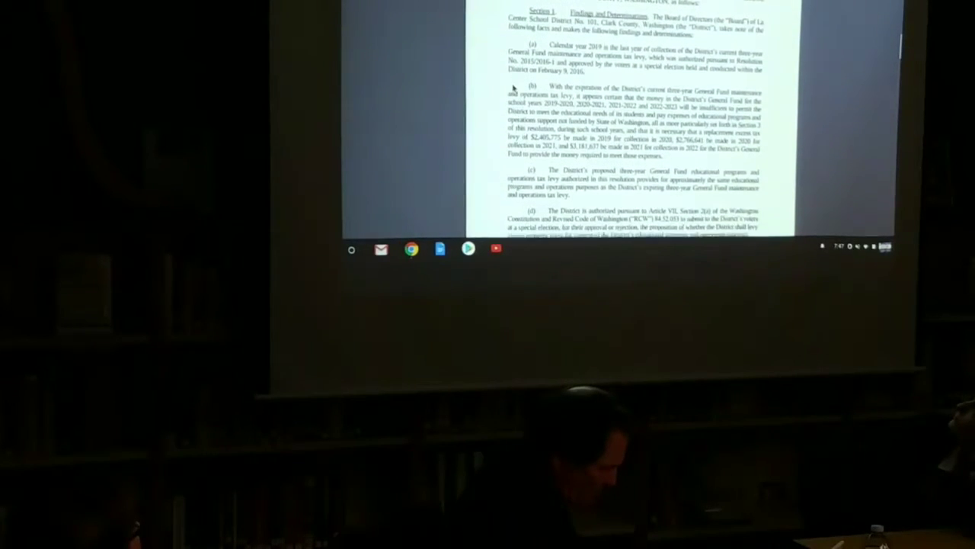
scroll("down", 3)
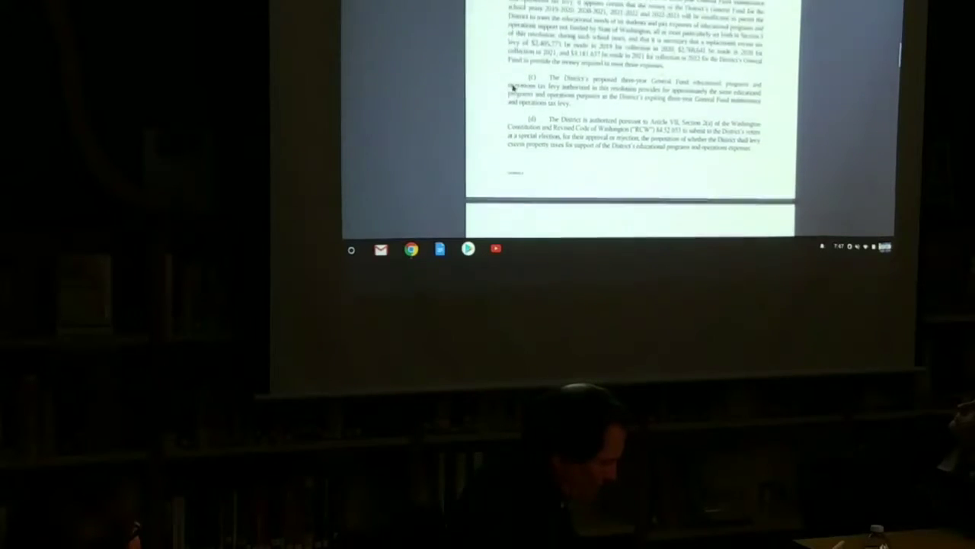
scroll("down", 3)
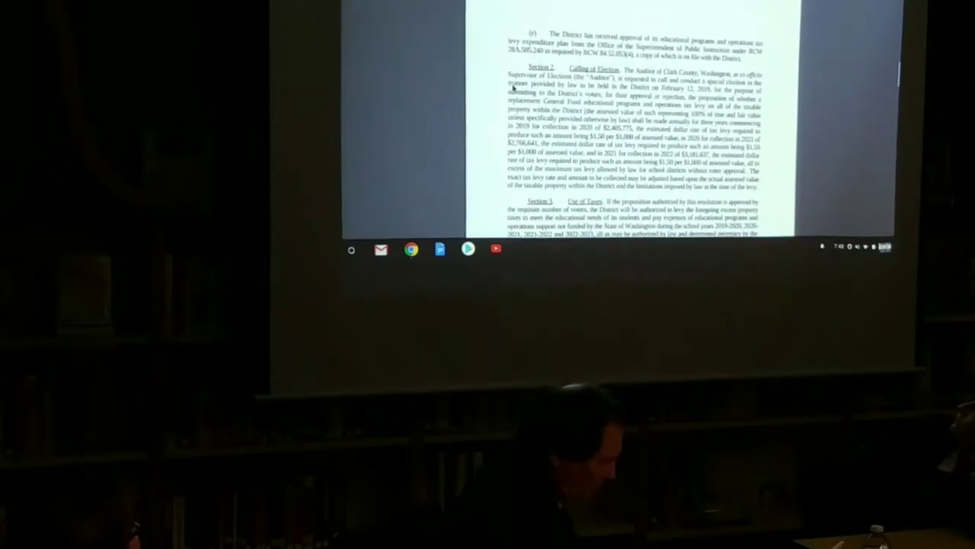